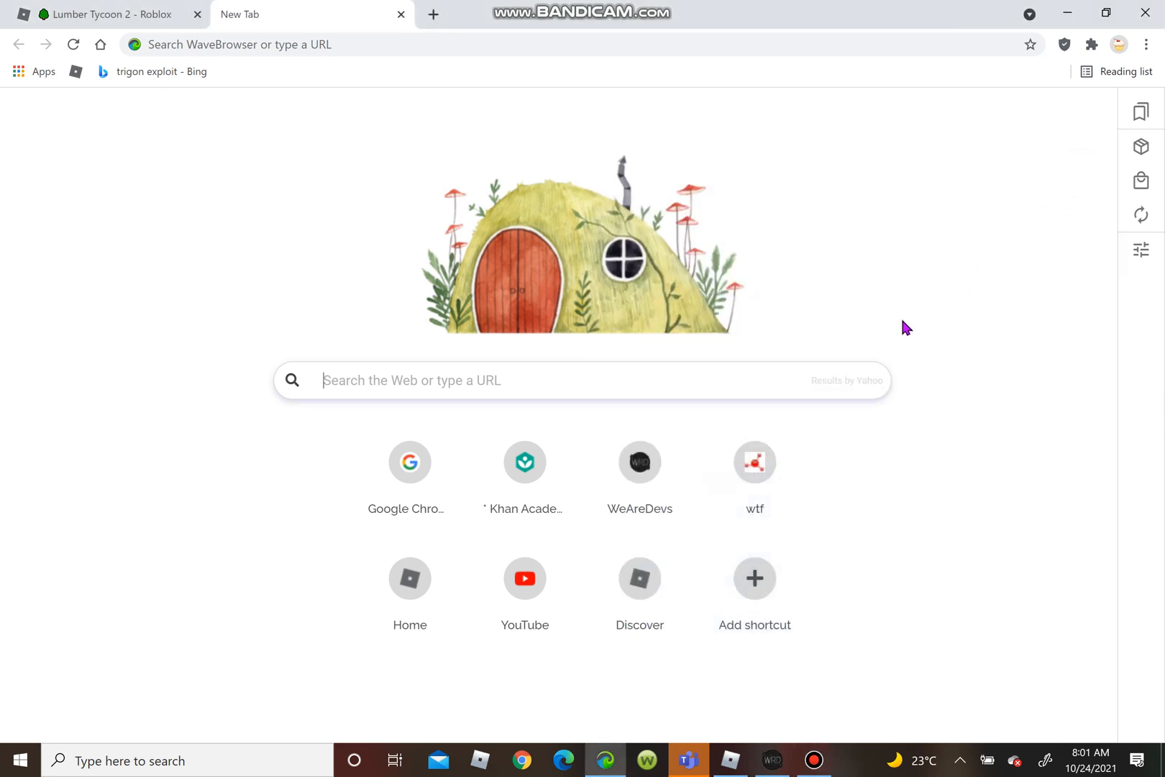
mouse_move(525, 578)
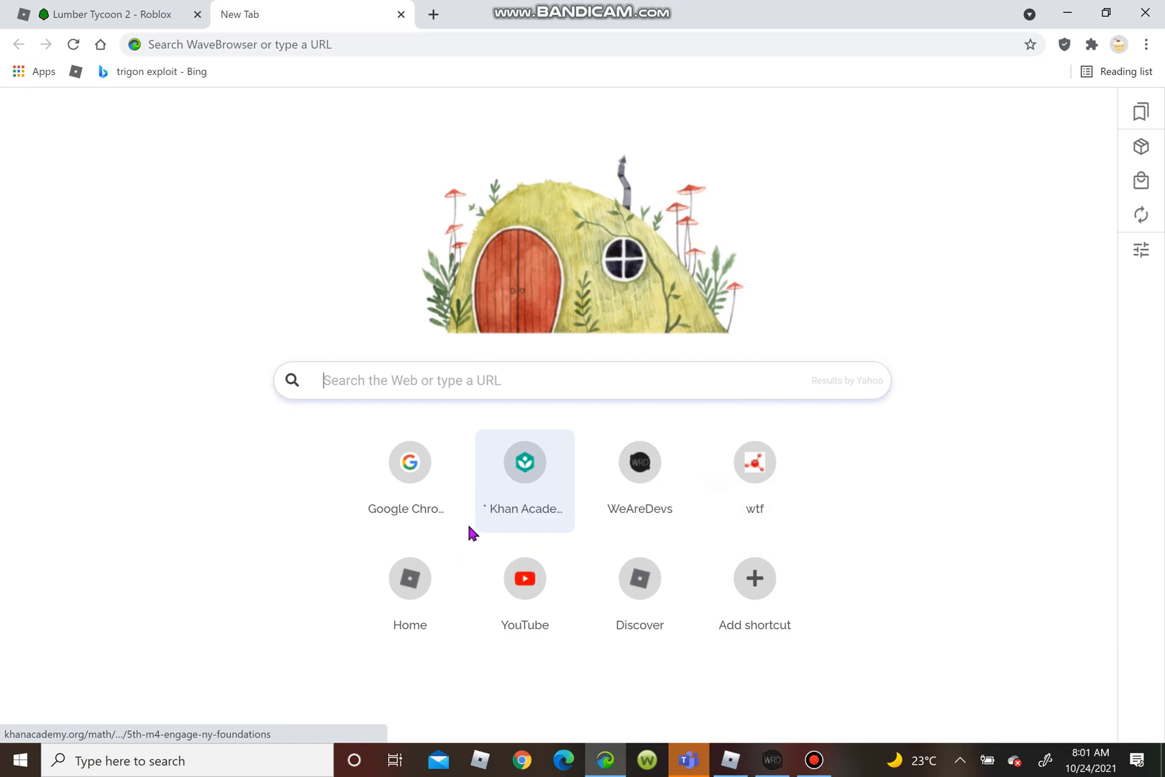
mouse_move(410, 462)
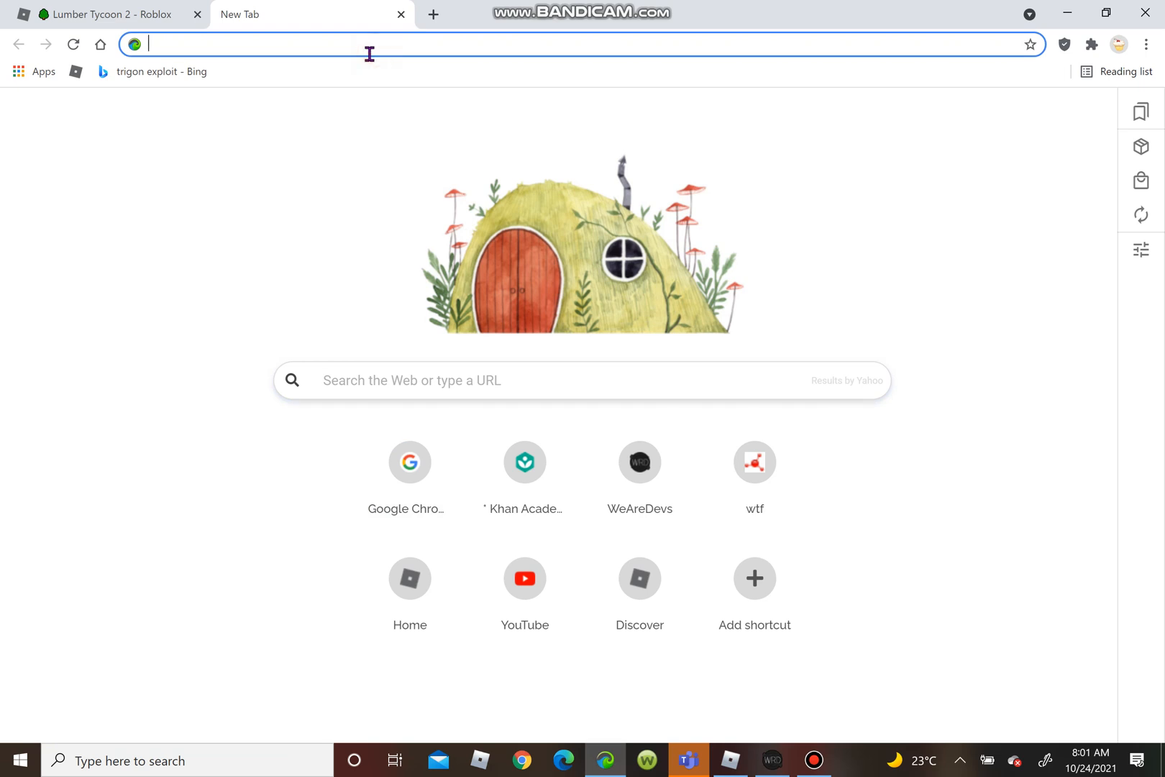
- Enter wearedevs.net in the WaveBrowser address bar before switching to Roblox
type("wearedevs.net")
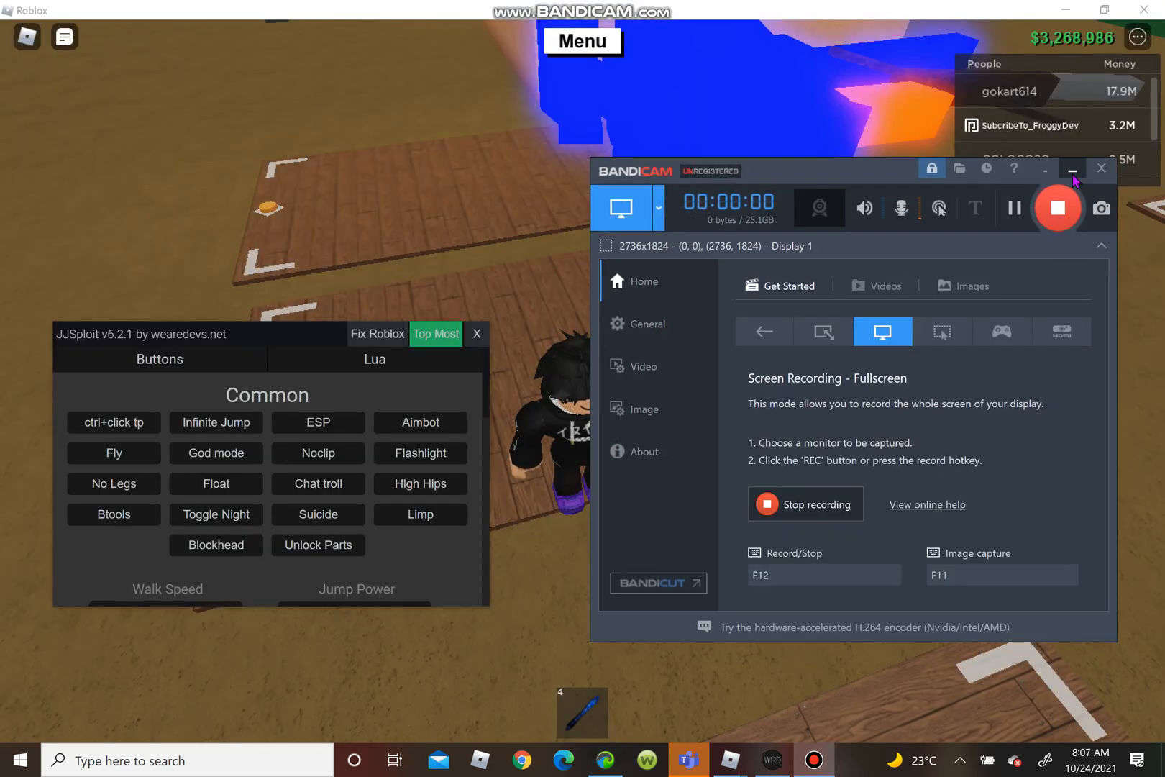
- Minimize Bandicam, load the ScreenGui Lua script in JJSploit and execute it
left_click(1071, 167)
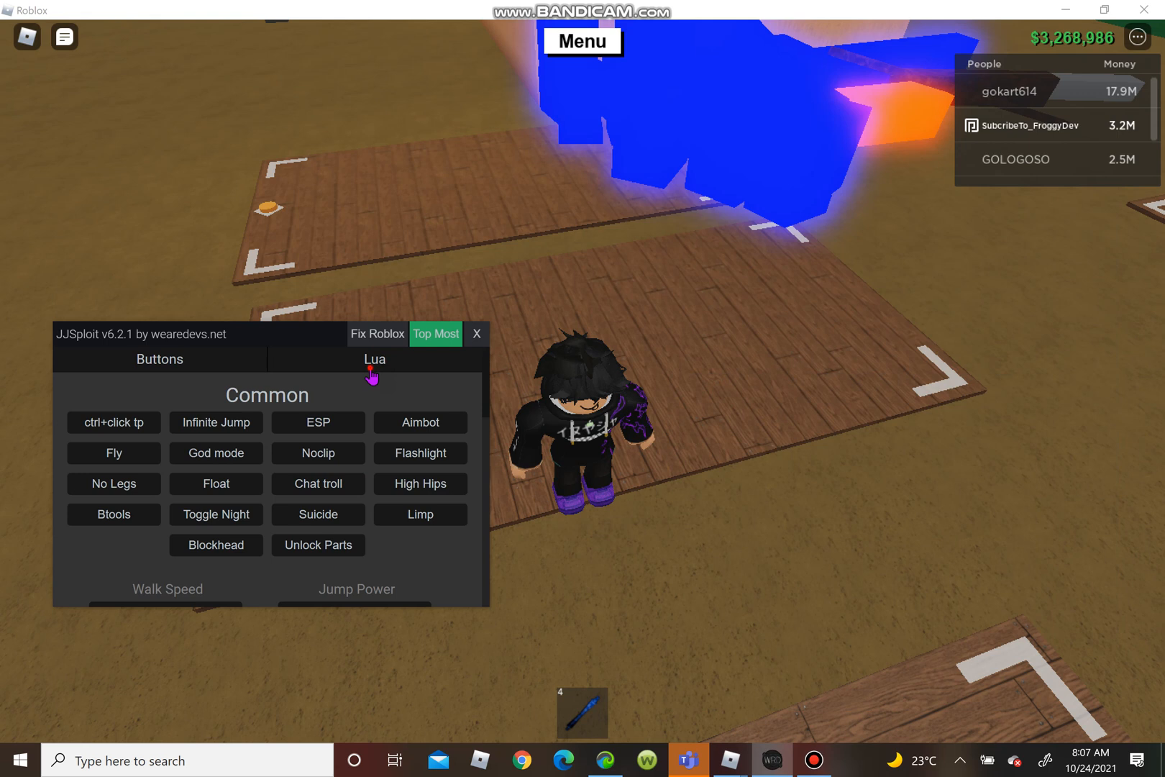
left_click(374, 360)
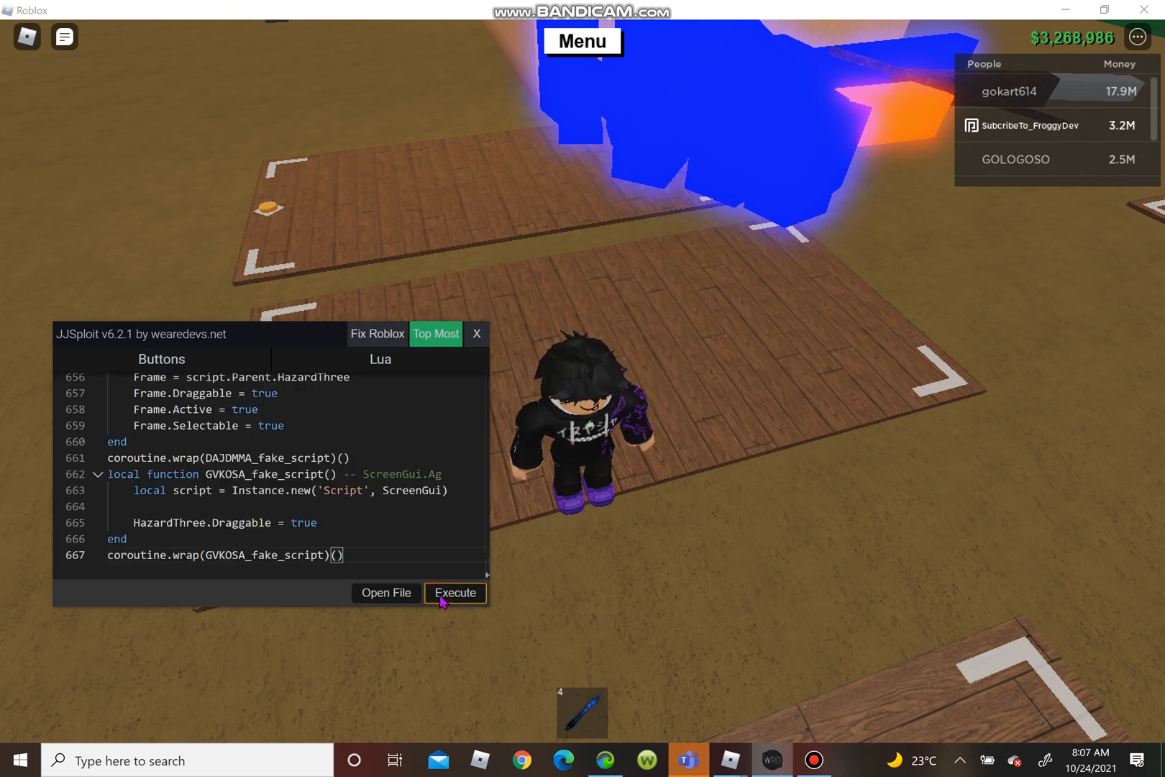
left_click(455, 592)
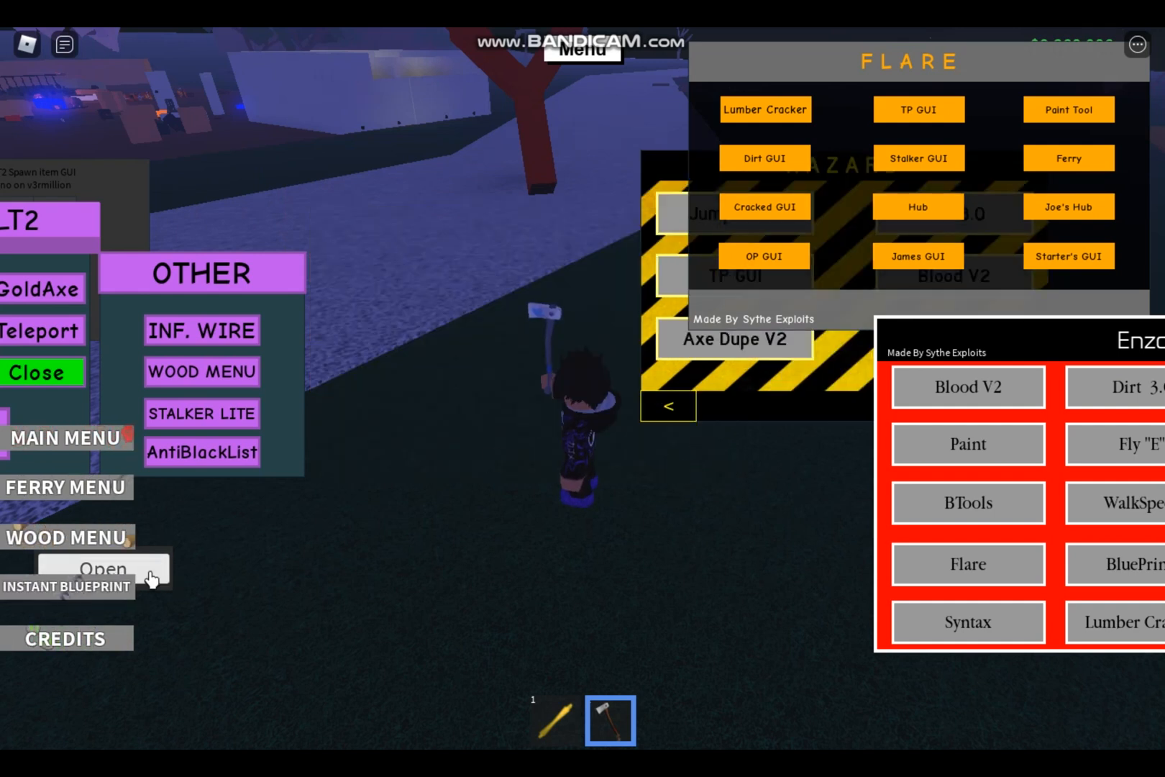
- Launch the Lumber Cracker V.1 panel from the LT2 menu's Open button
left_click(102, 568)
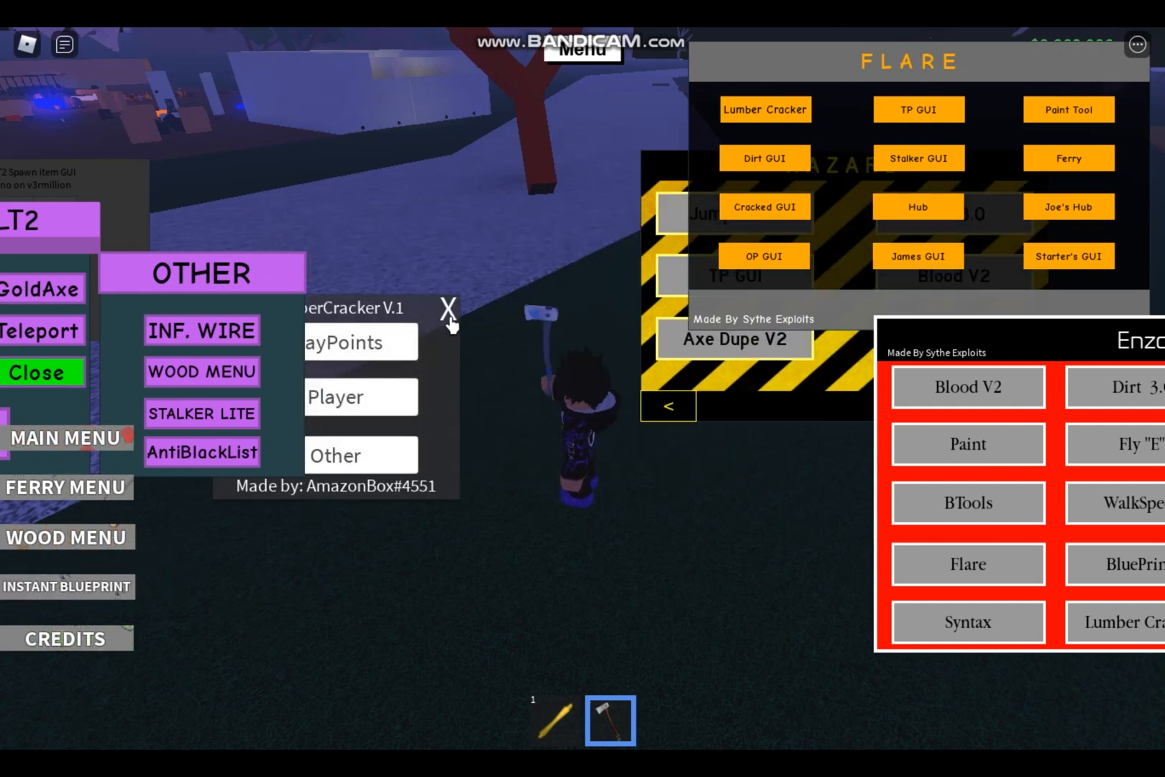